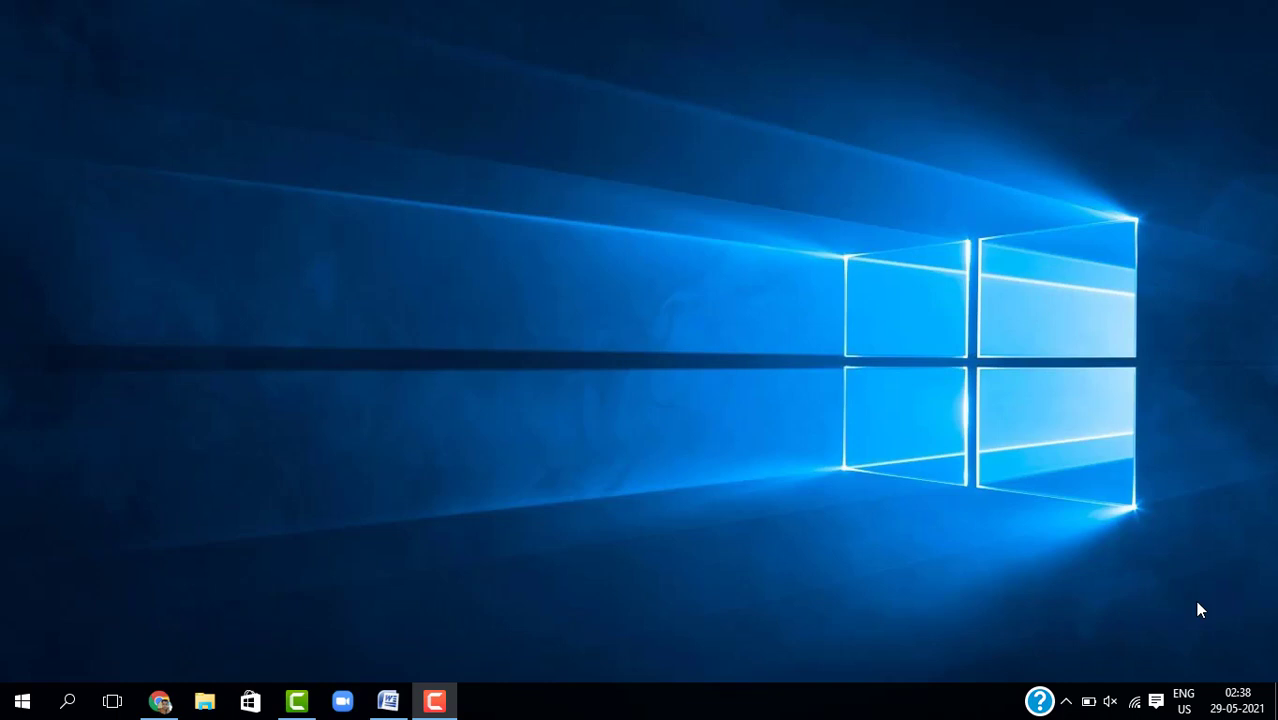
mouse_move(600, 382)
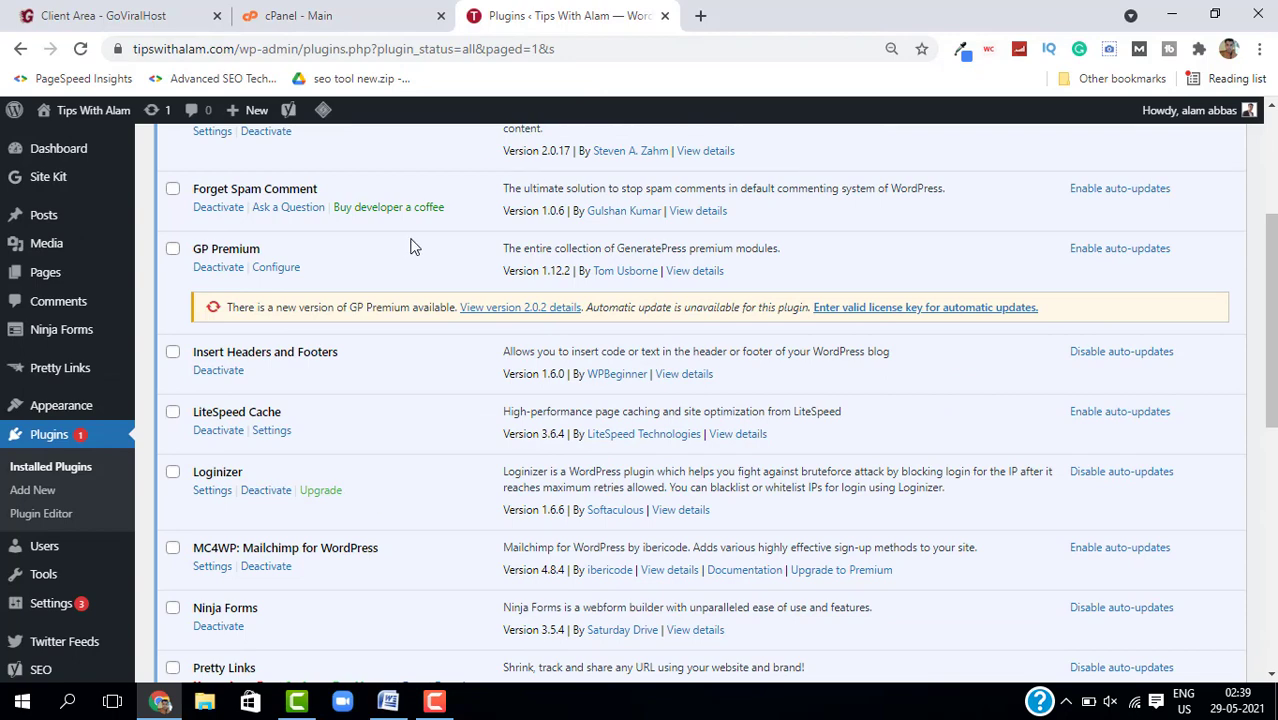
Scroll the Plugins list until the Redirection row is visible
scroll(down, 3)
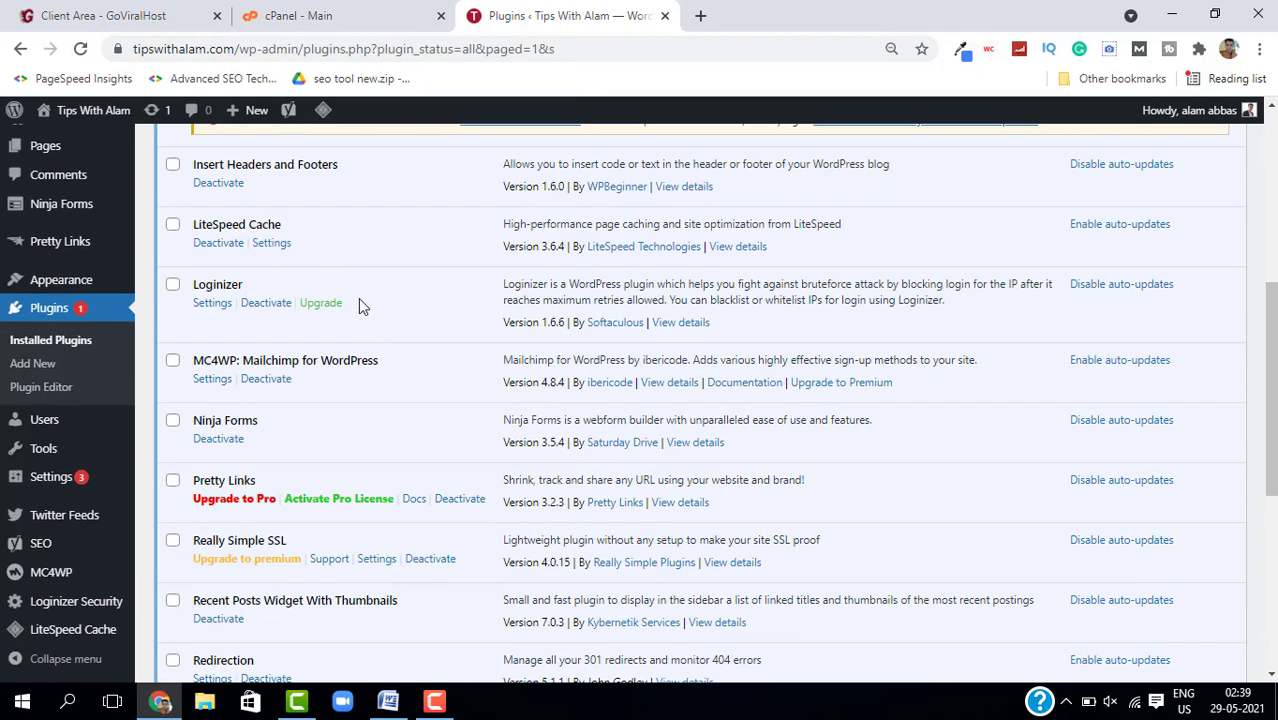
scroll(down, 3)
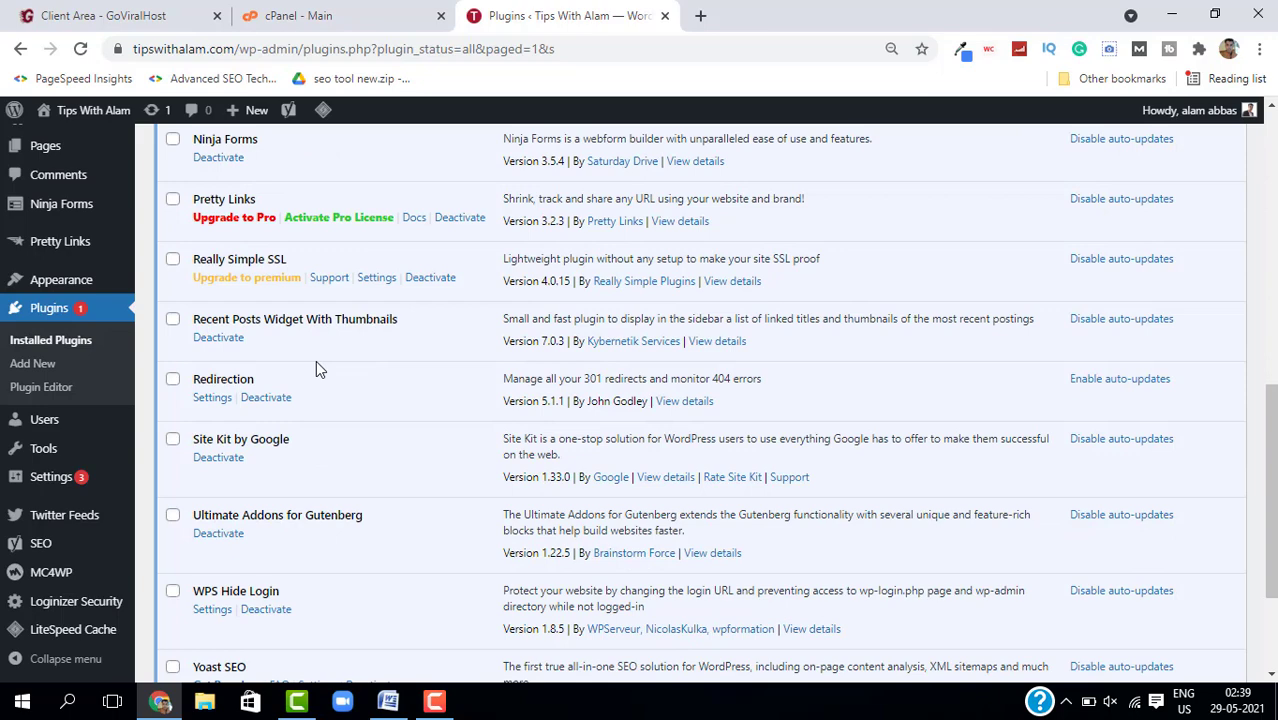
mouse_move(308, 400)
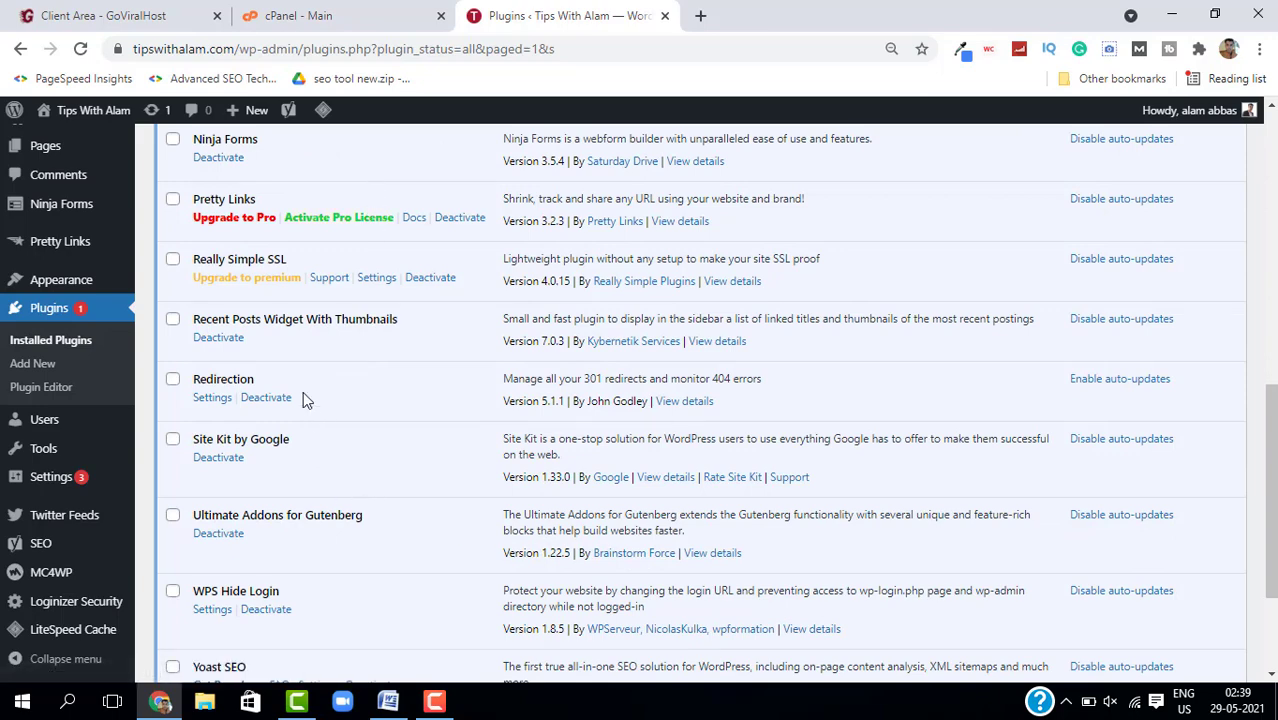
mouse_move(568, 478)
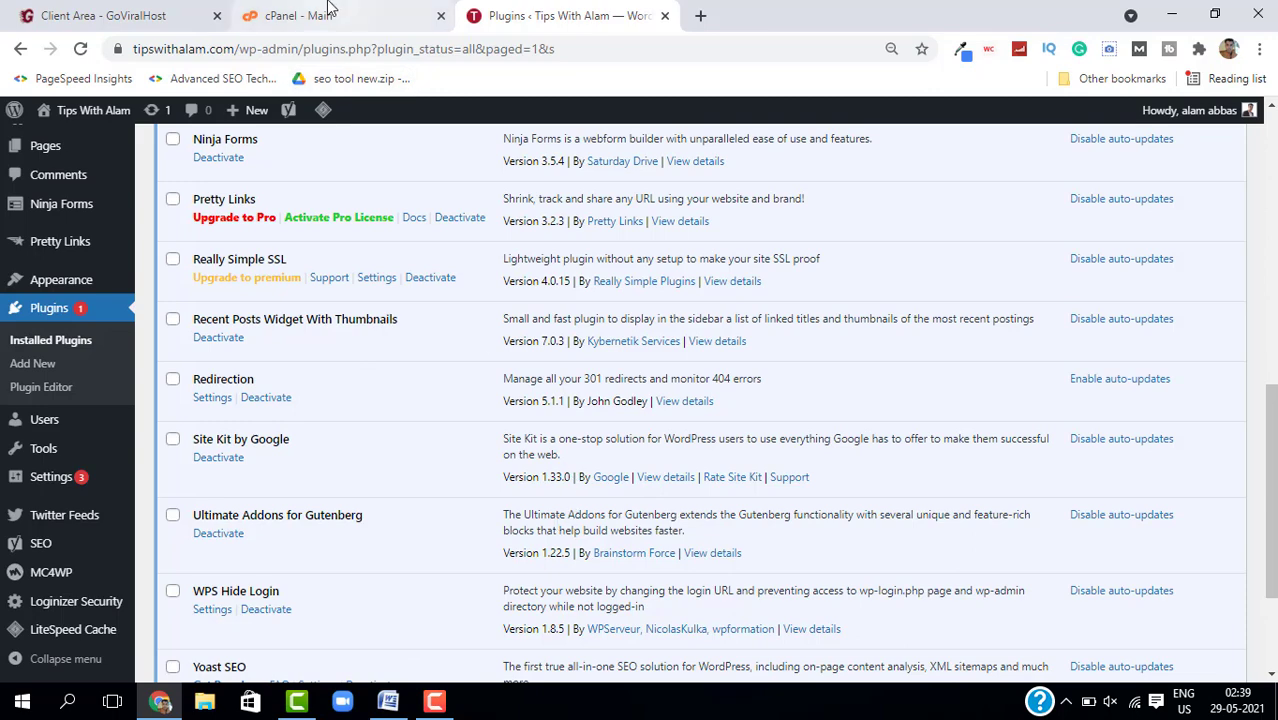
Switch to the cPanel tab and launch File Manager on the home directory
click(340, 16)
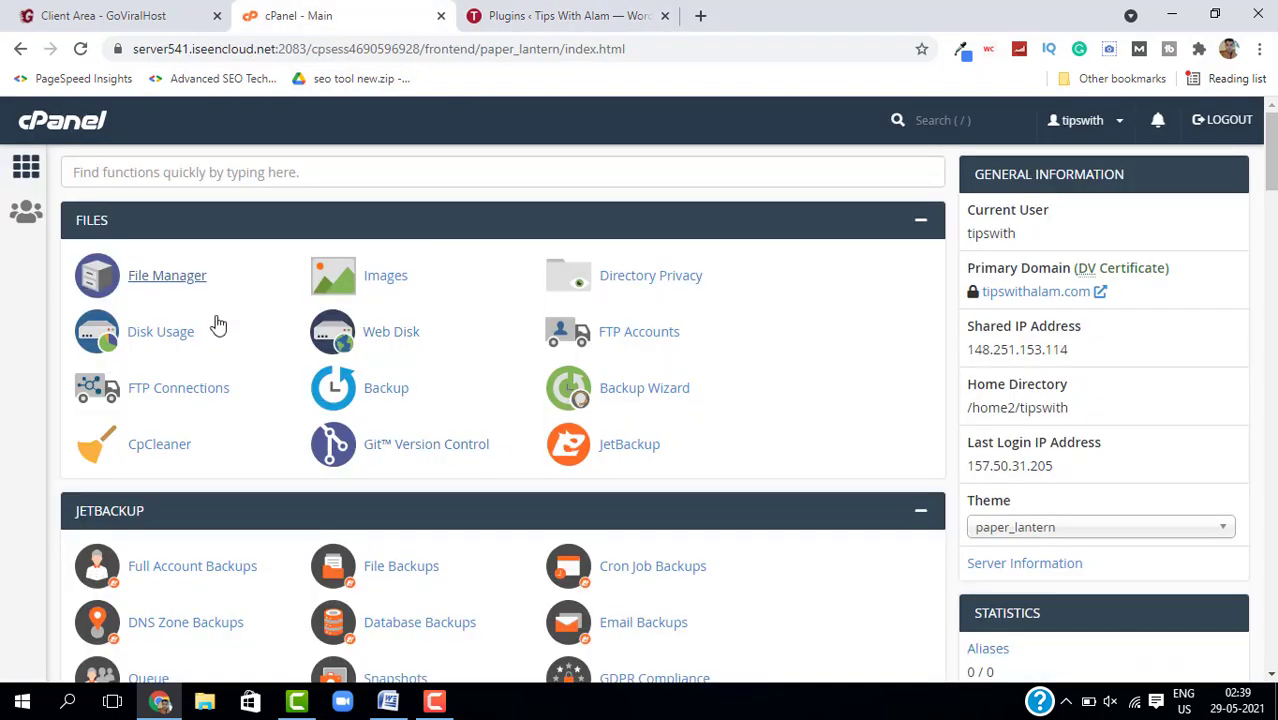
click(168, 276)
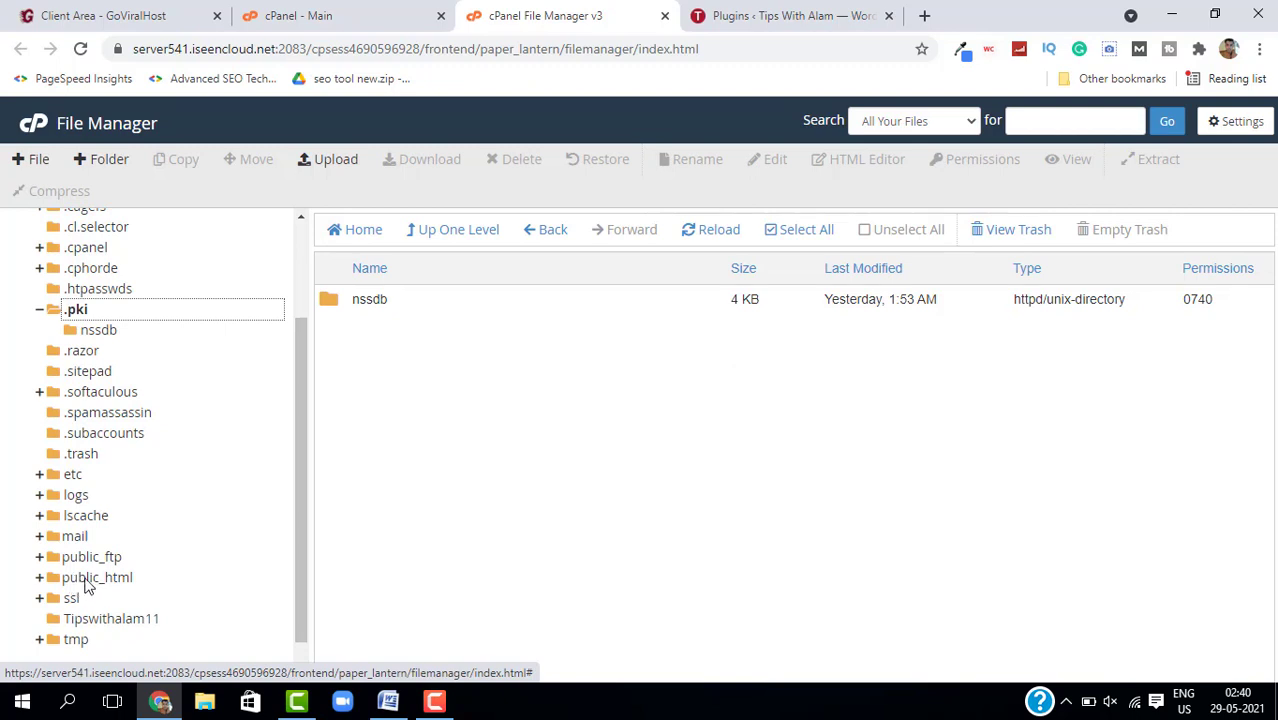
Navigate public_html > wp-content > plugins and delete the redirection folder, confirming removal
click(98, 576)
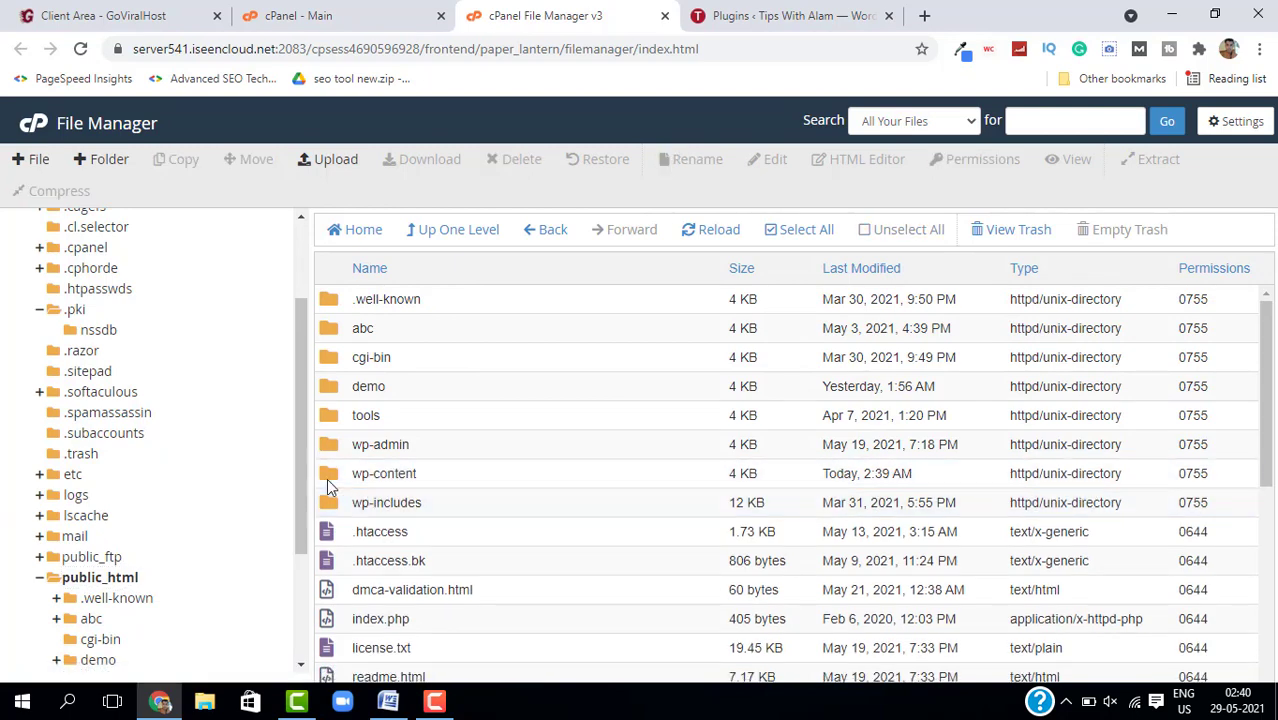
double_click(384, 472)
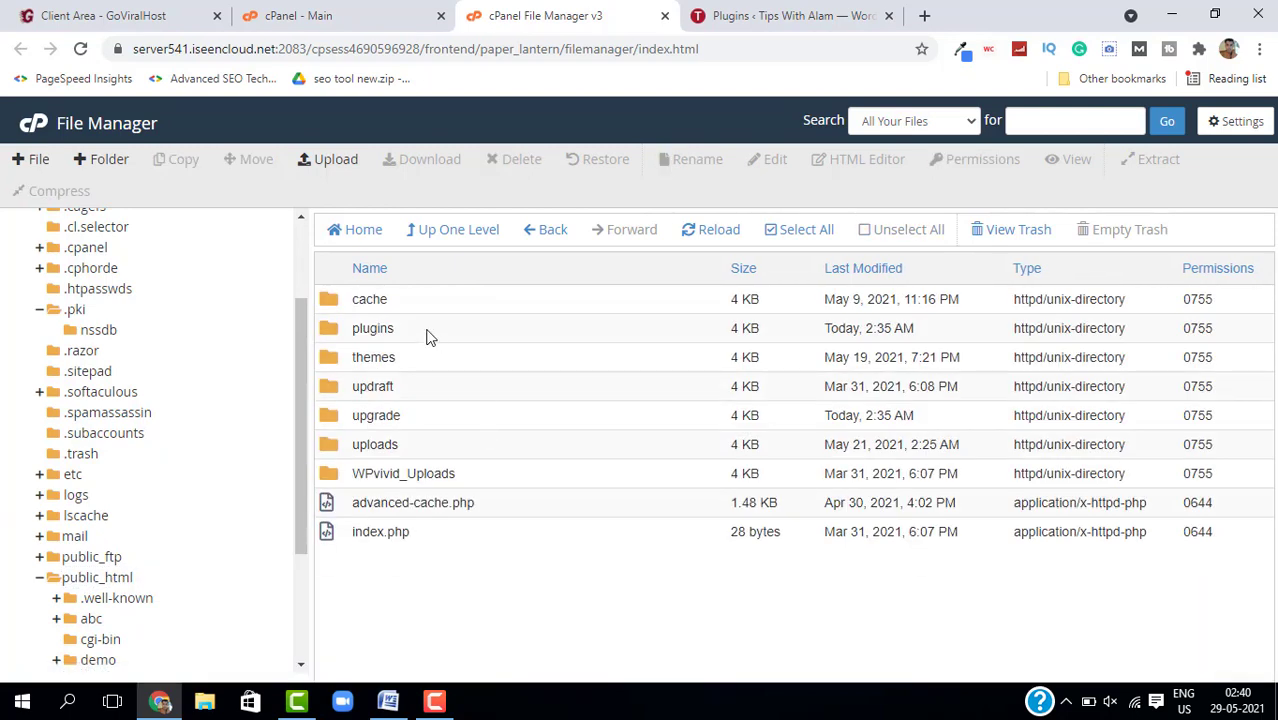
mouse_move(412, 348)
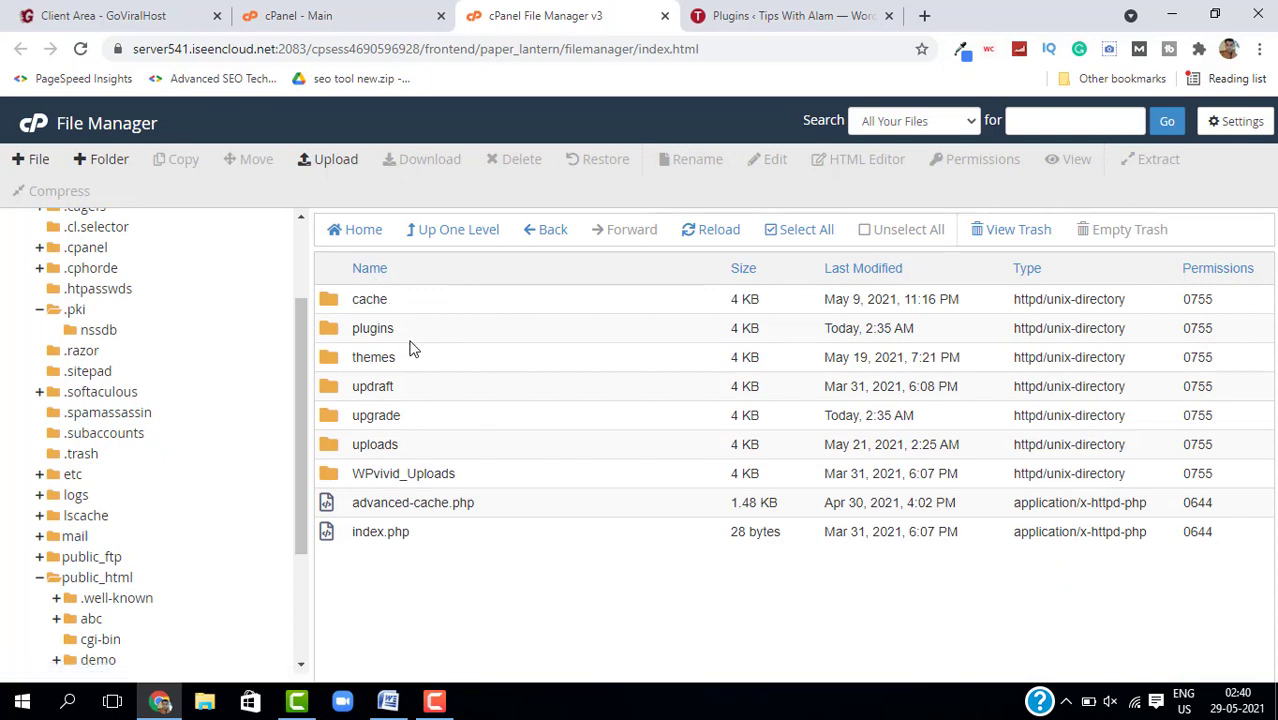
mouse_move(536, 586)
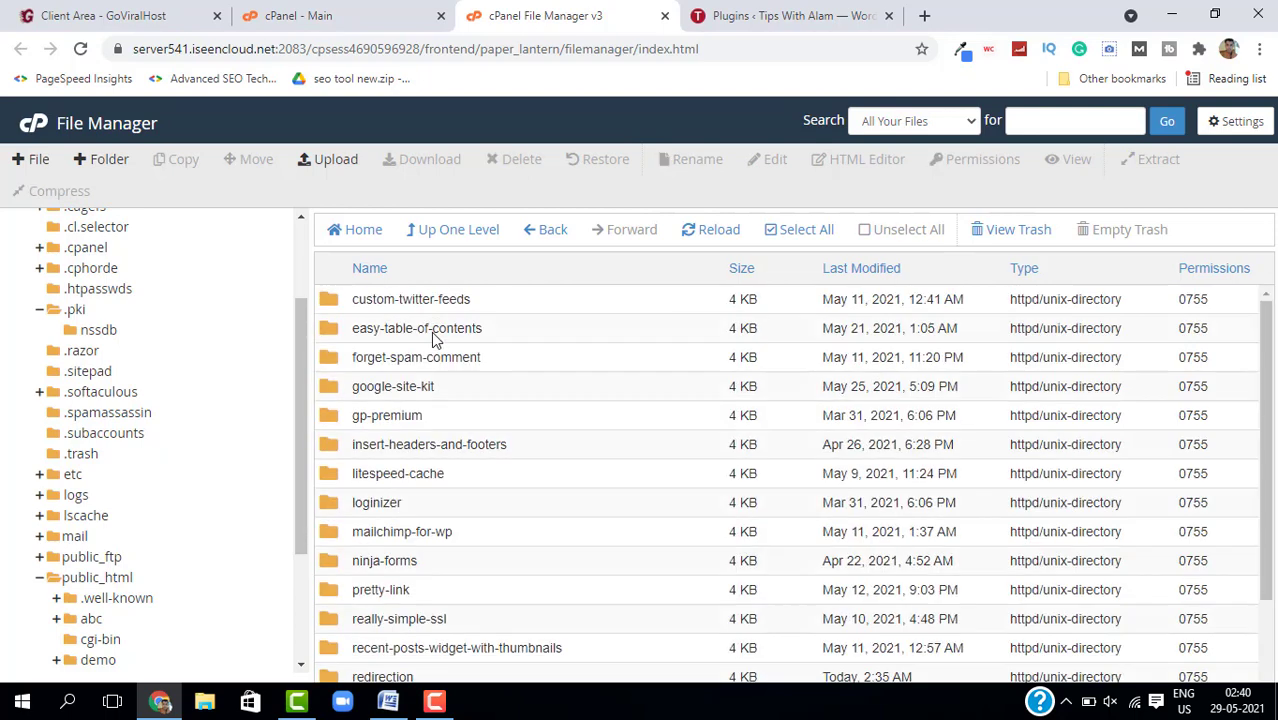
scroll(down, 3)
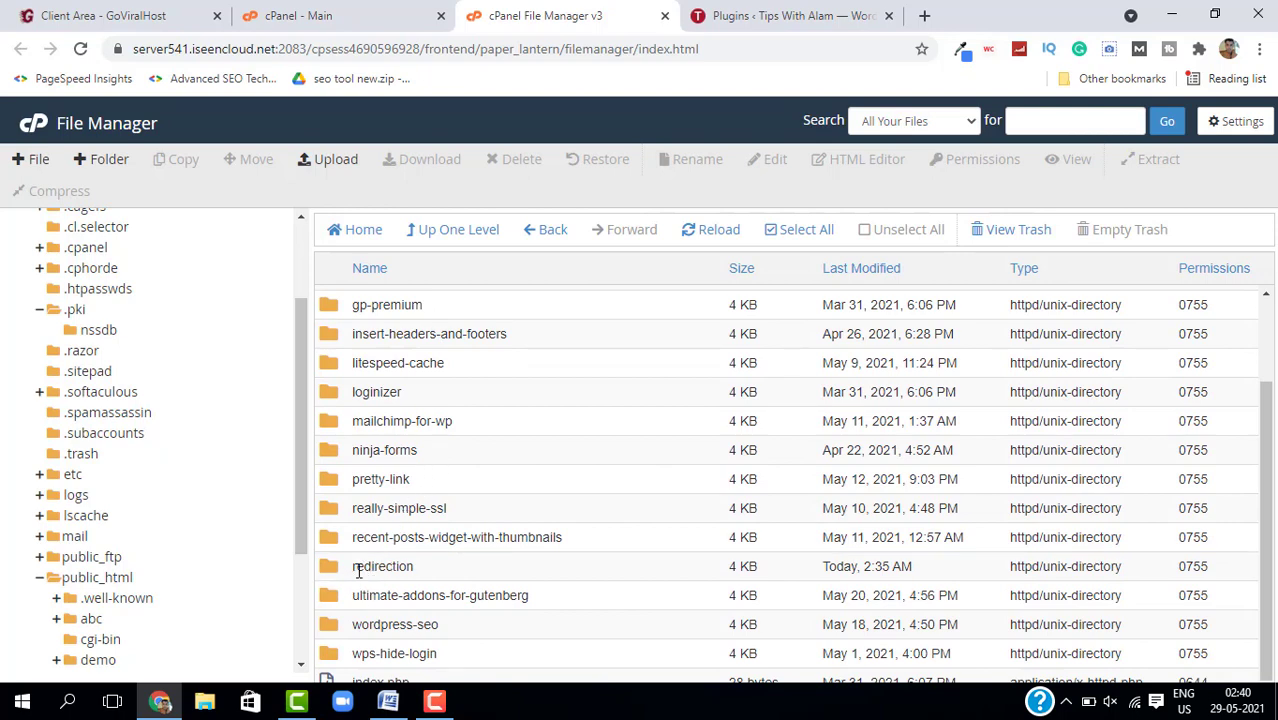
click(384, 566)
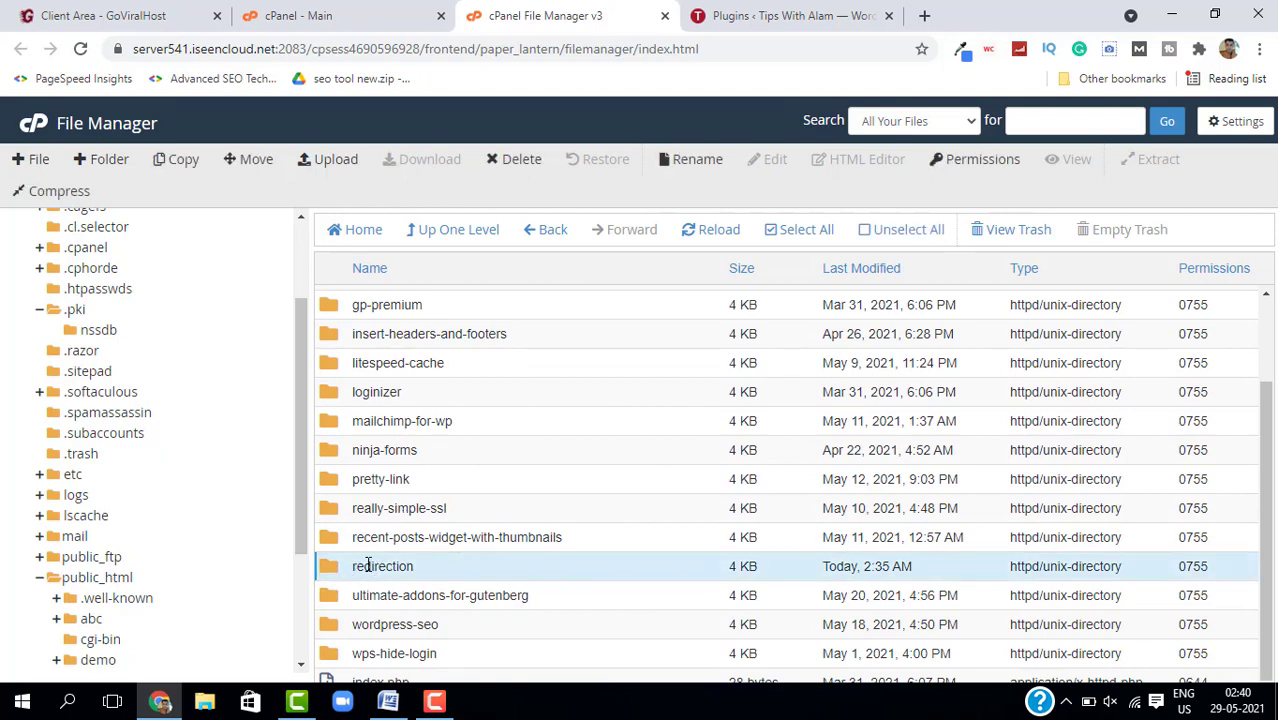
mouse_move(396, 552)
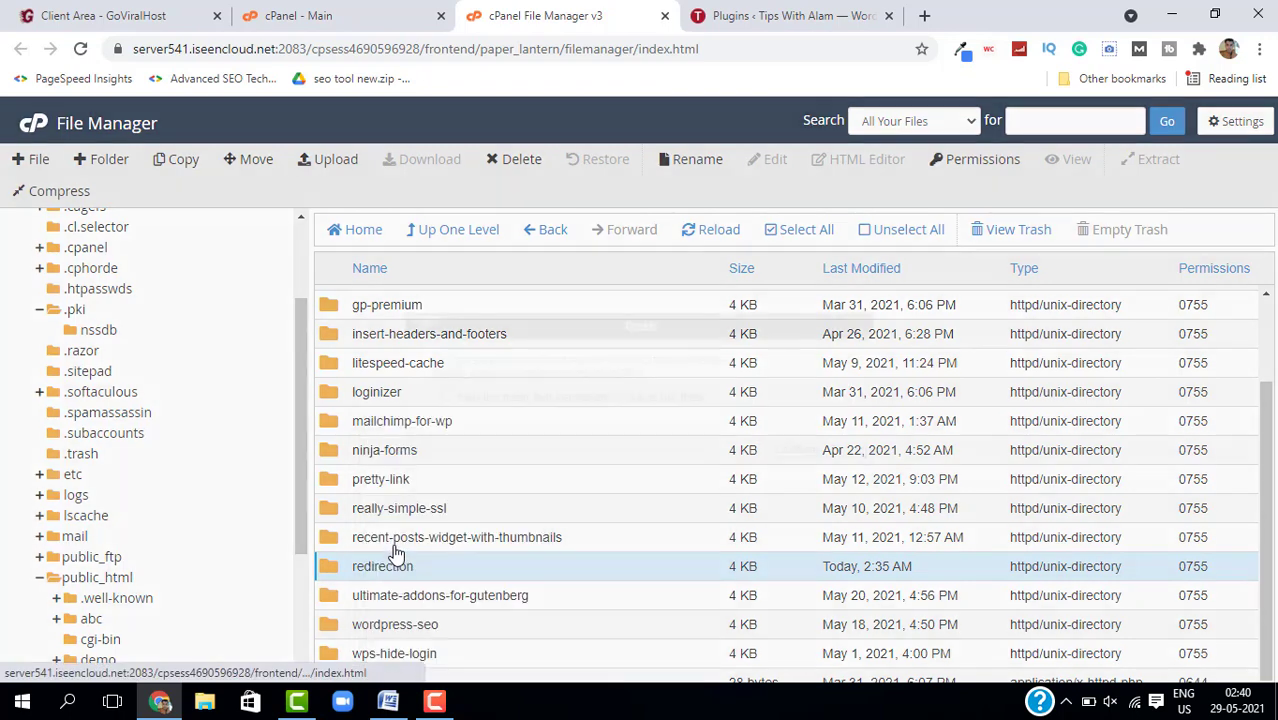
click(512, 160)
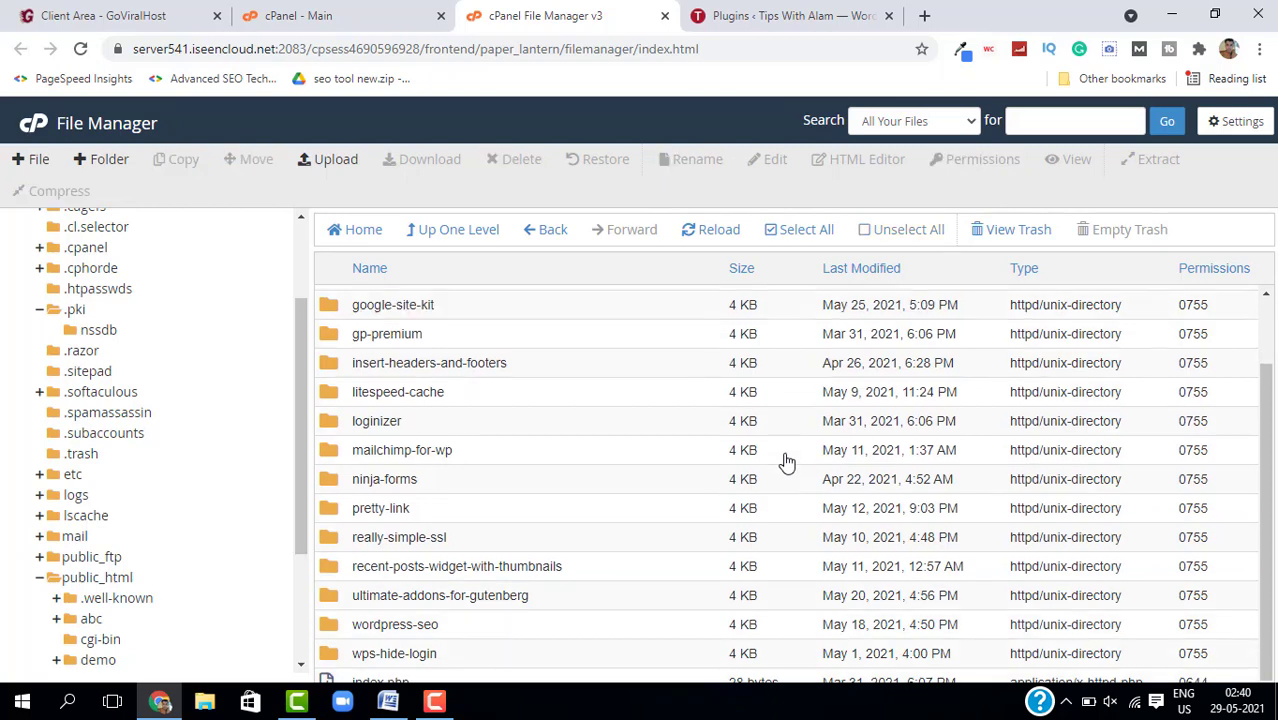
Reload the WordPress Plugins page to show redirection deactivated for its missing file, then return to cPanel
click(790, 16)
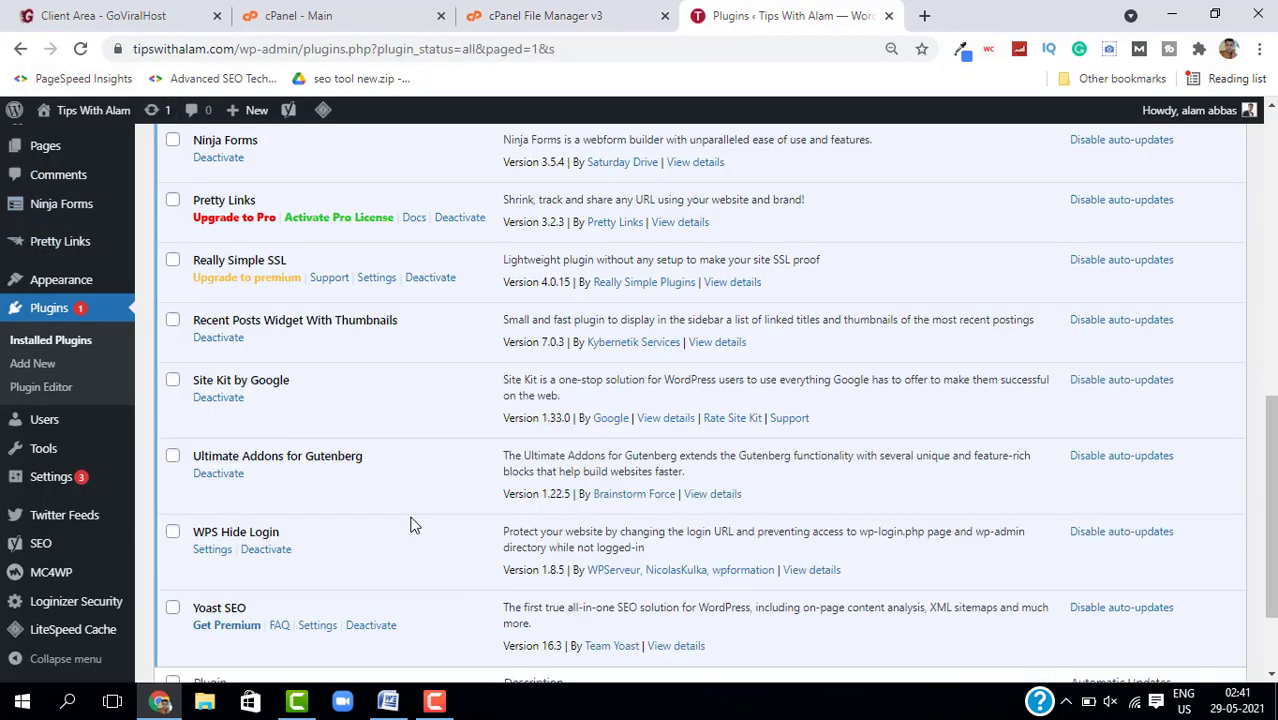
mouse_move(388, 370)
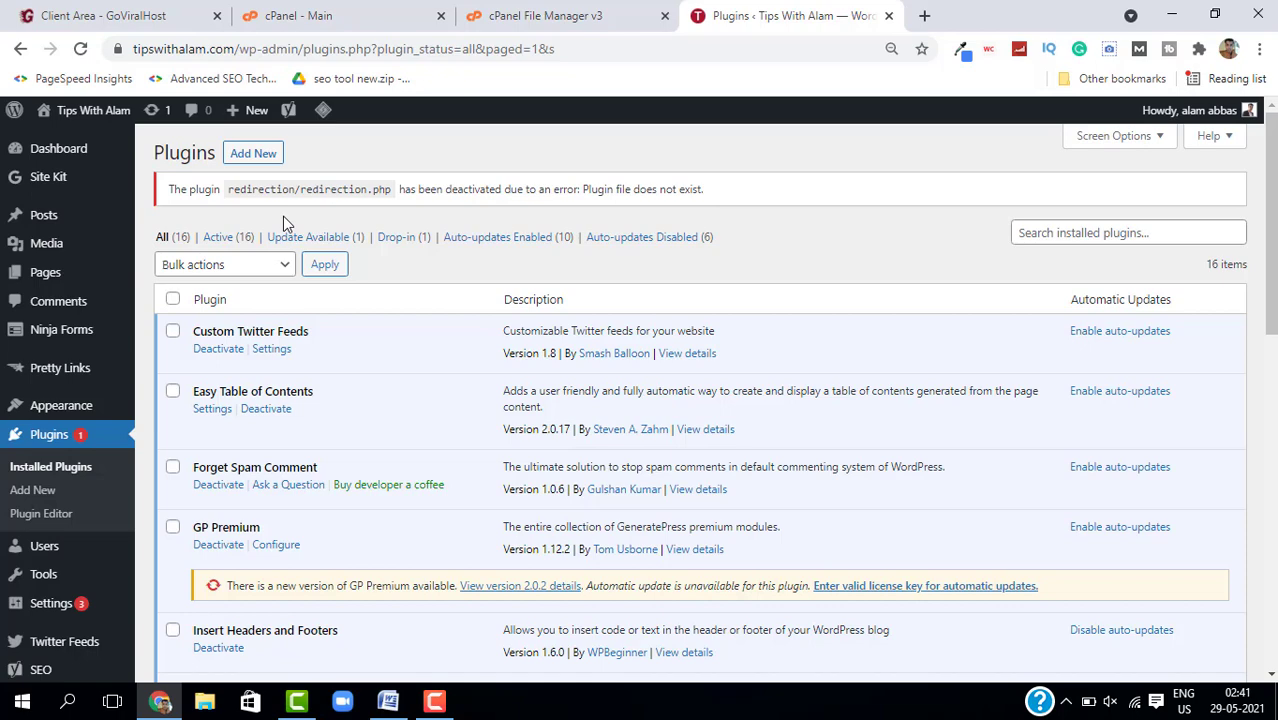
double_click(206, 188)
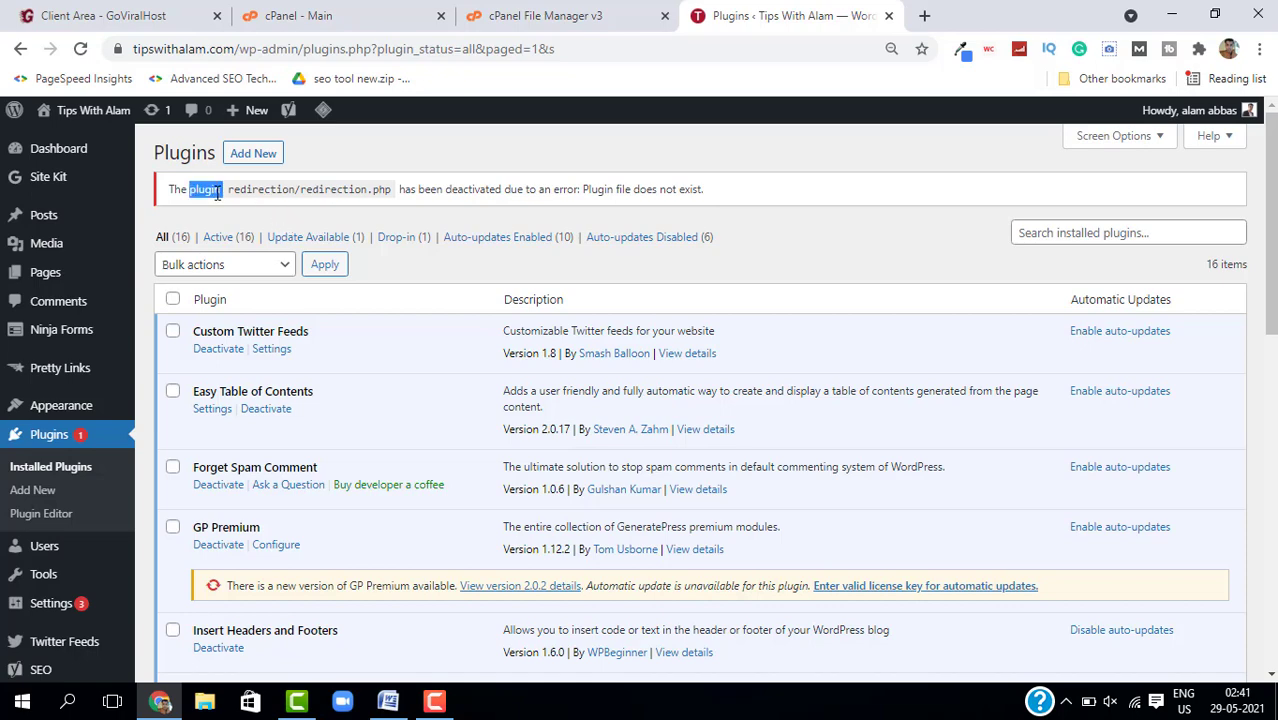
click(544, 16)
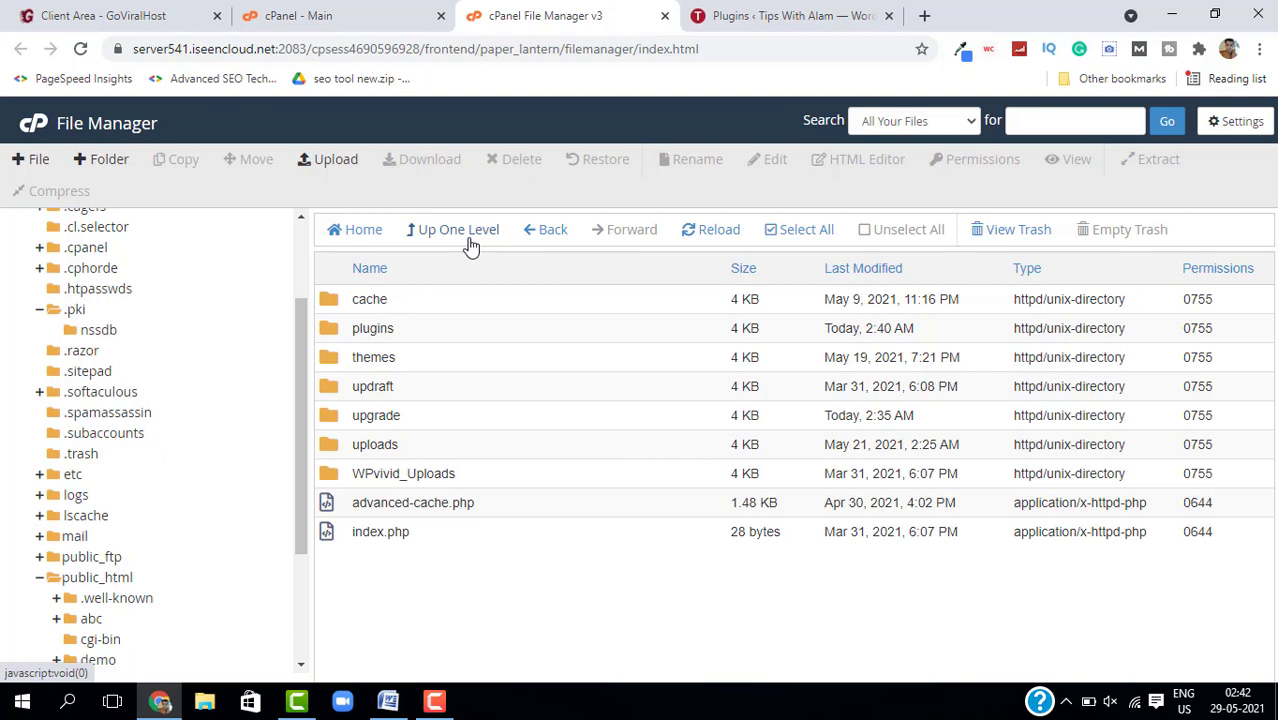
mouse_move(432, 468)
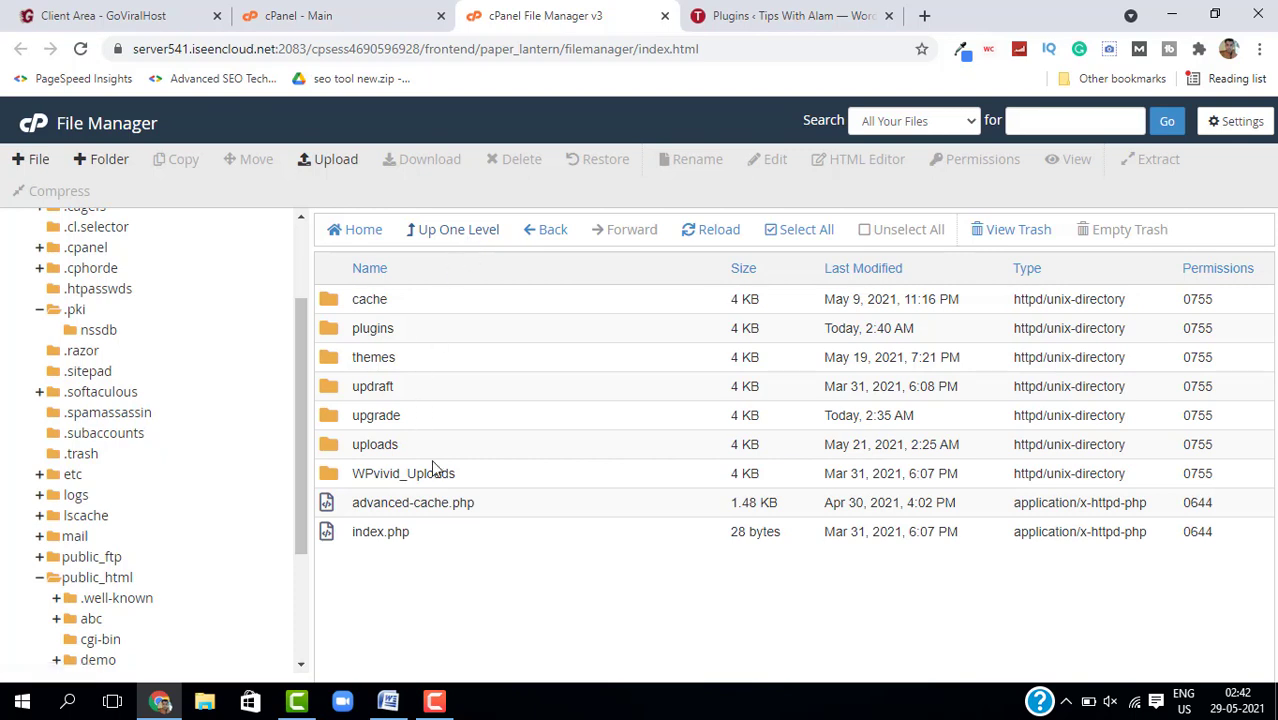
mouse_move(500, 486)
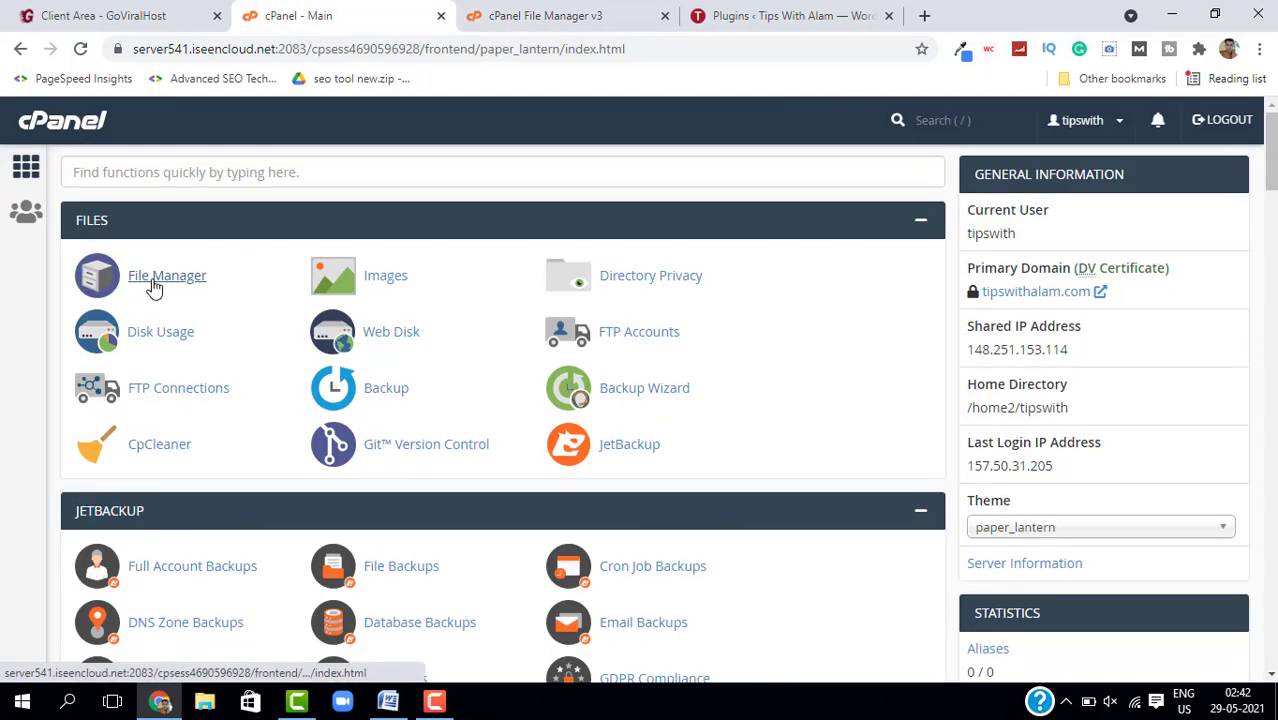
click(168, 276)
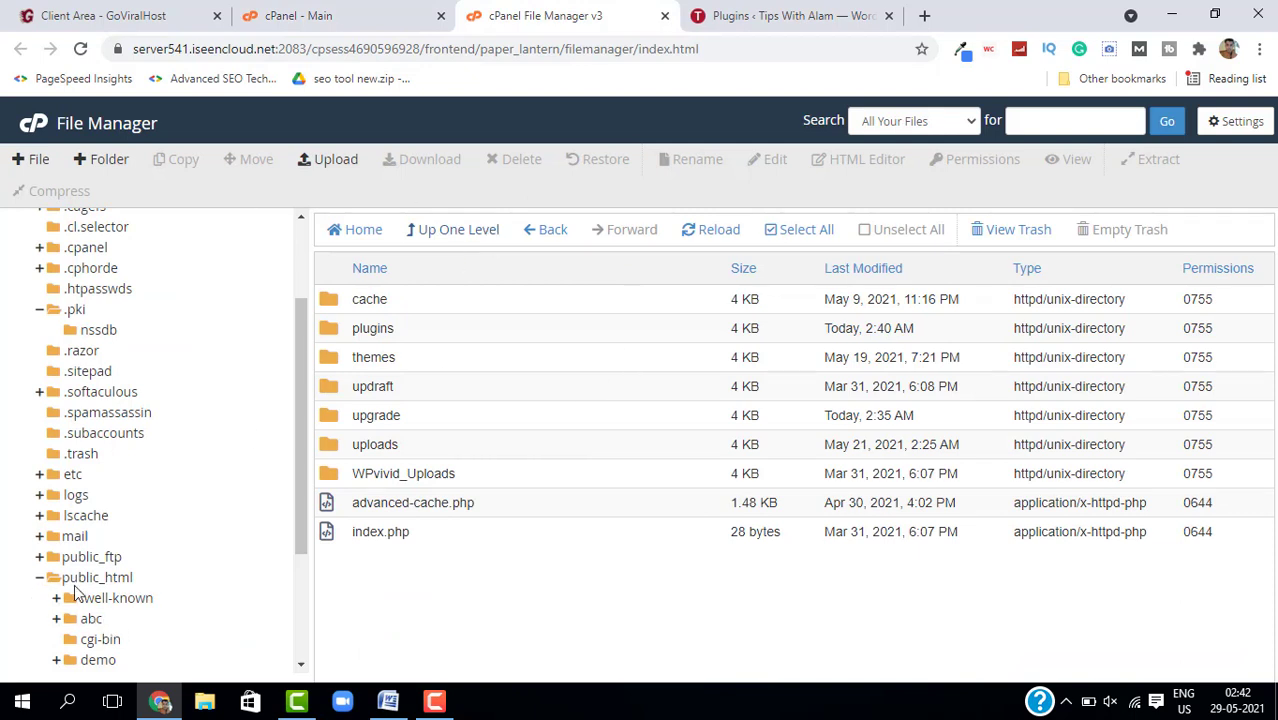
mouse_move(414, 308)
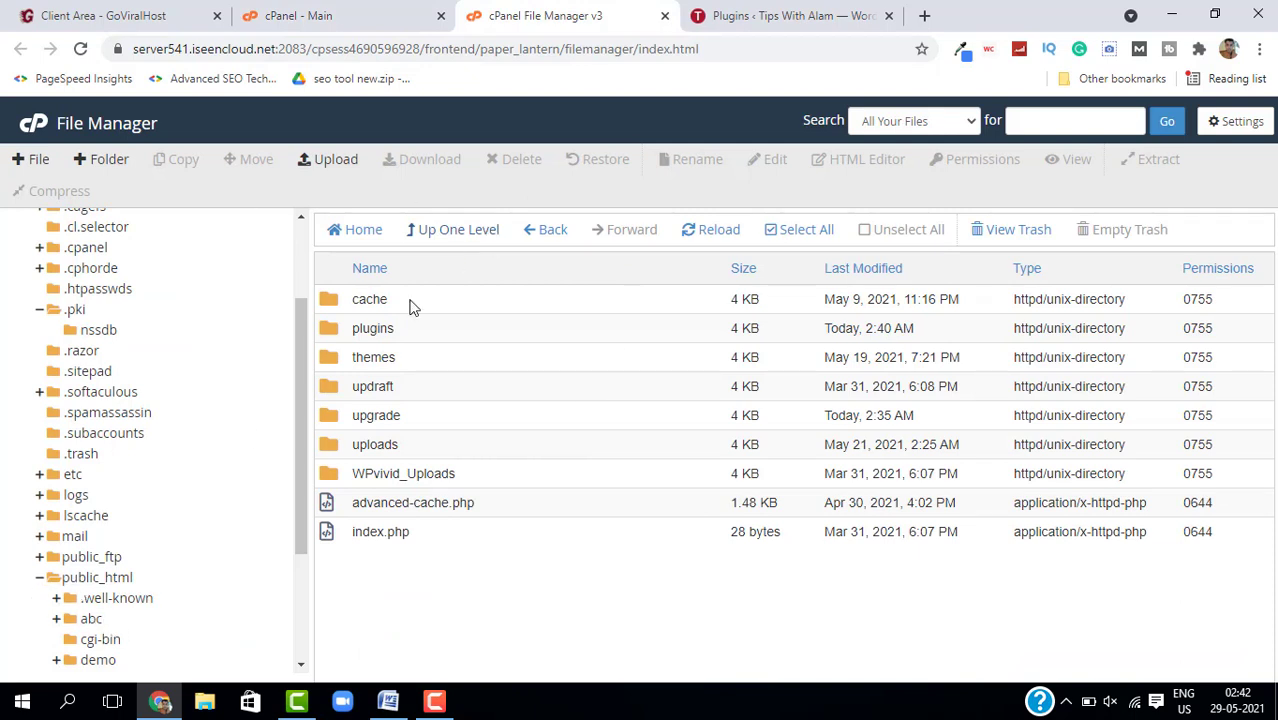